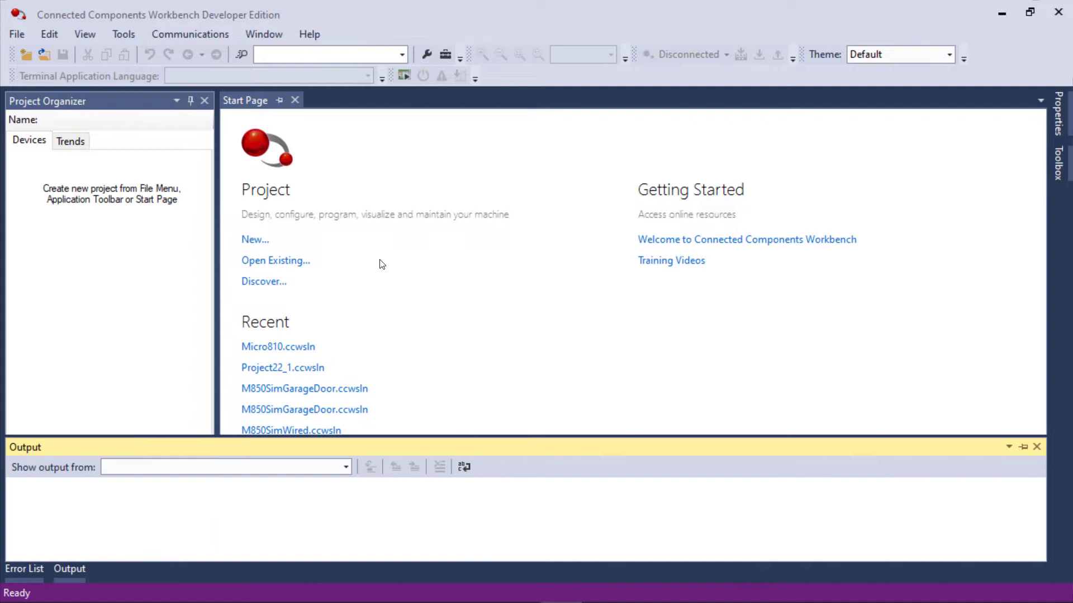
# Start a new project from the Start Page.
pyautogui.click(255, 239)
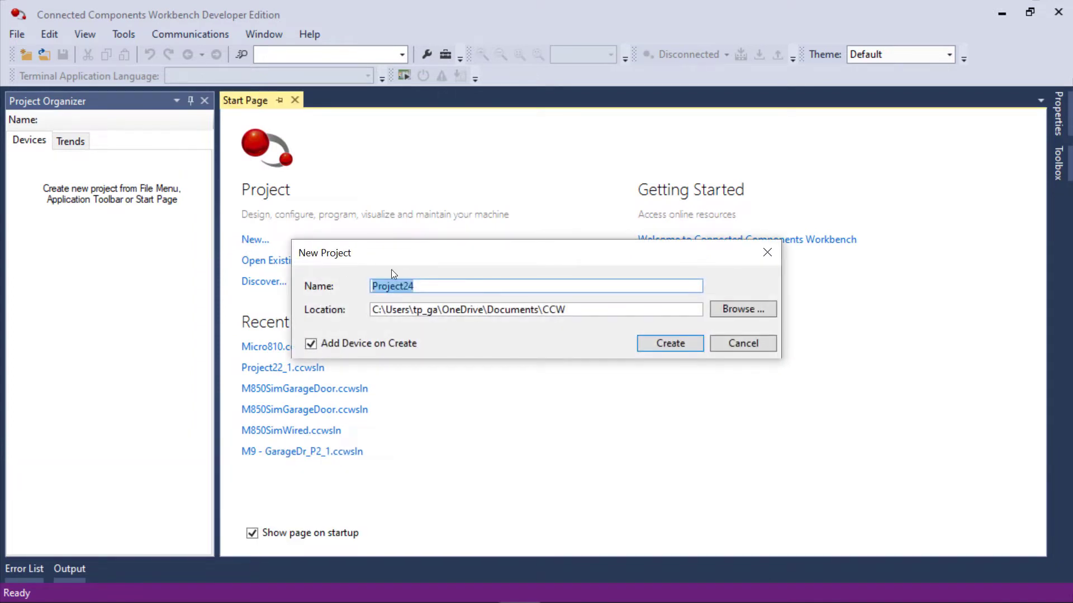
# Create the project and pick the Micro810 2080-LC10-12QBB controller, keeping version 7.
pyautogui.click(669, 343)
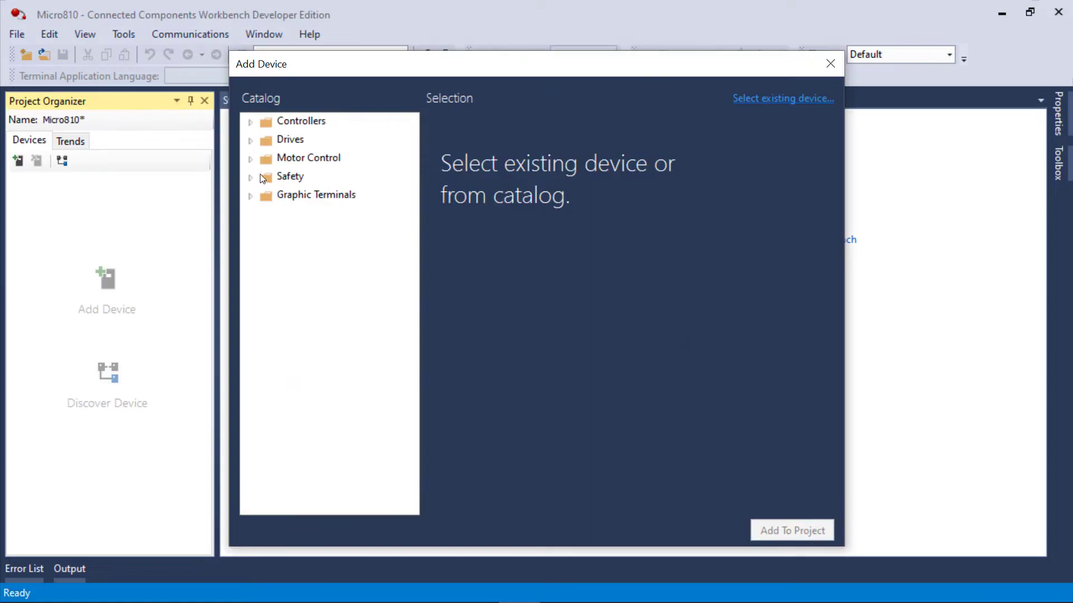
pyautogui.click(250, 122)
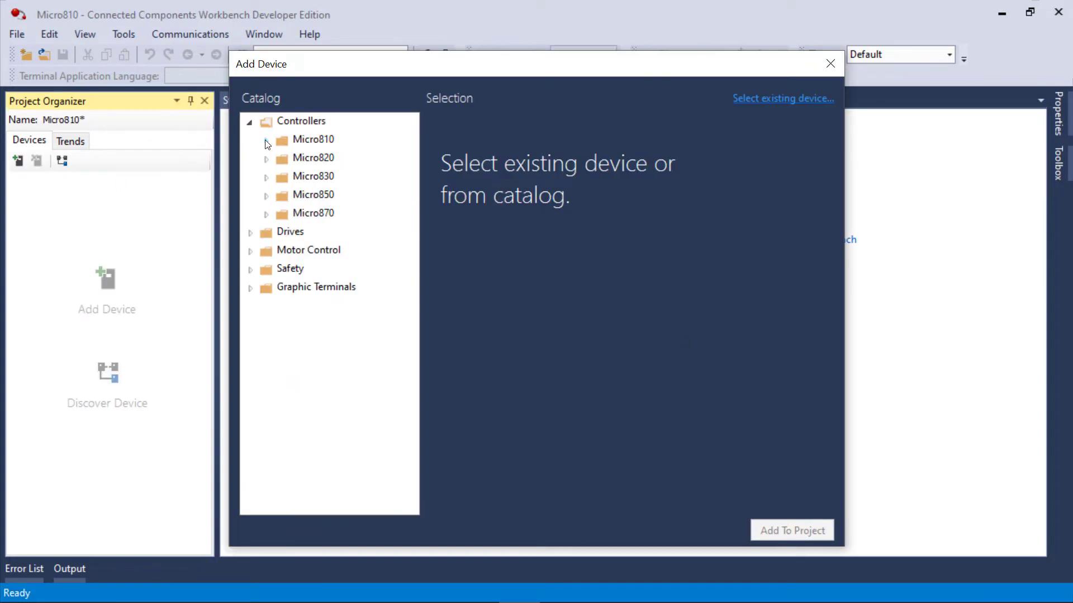
pyautogui.click(265, 144)
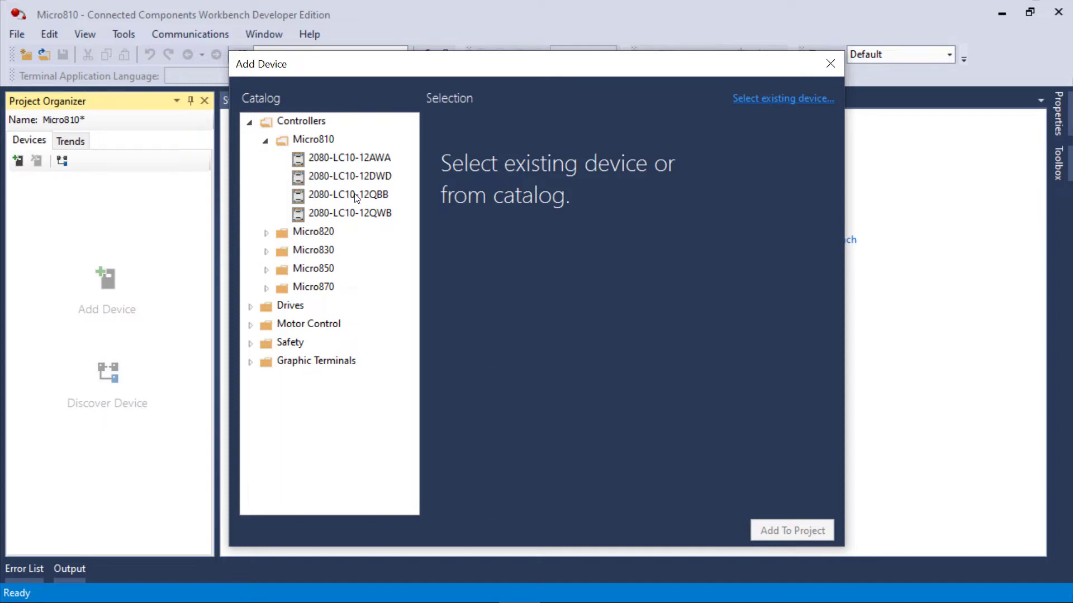
pyautogui.click(348, 194)
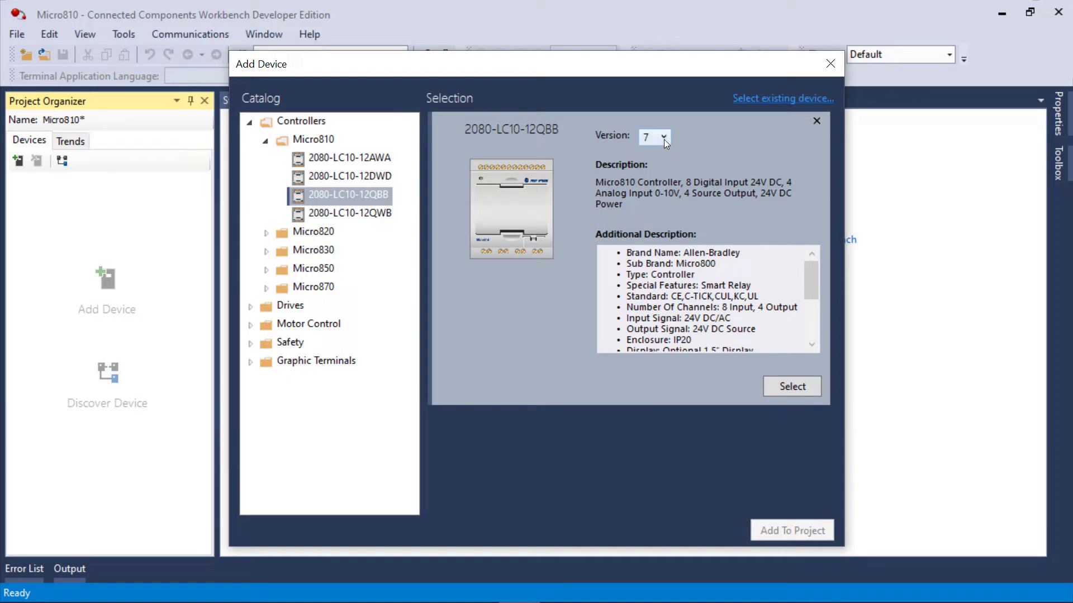
pyautogui.click(664, 137)
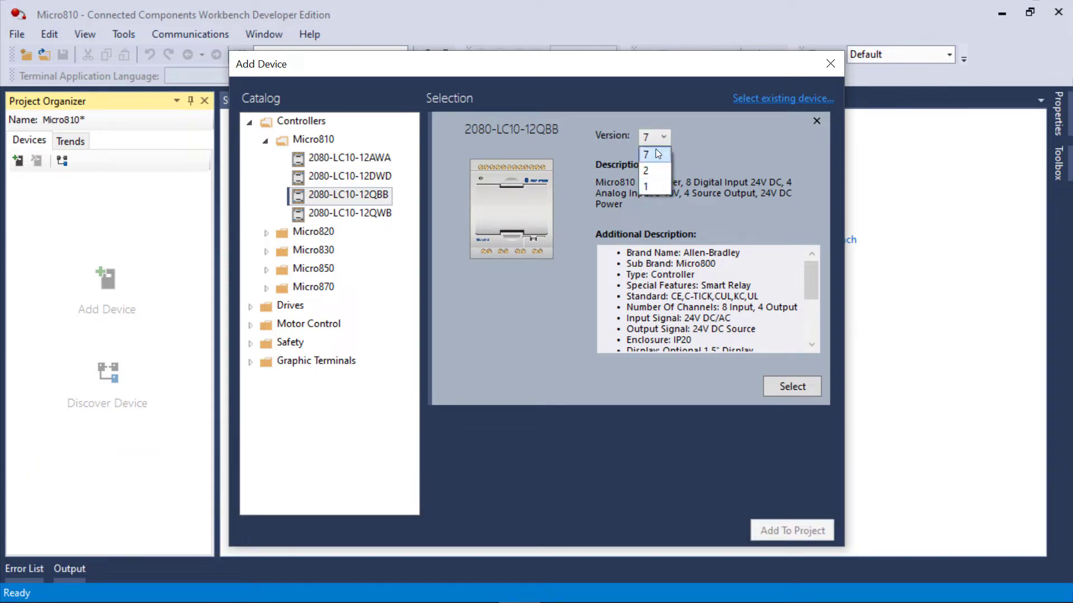
pyautogui.click(645, 153)
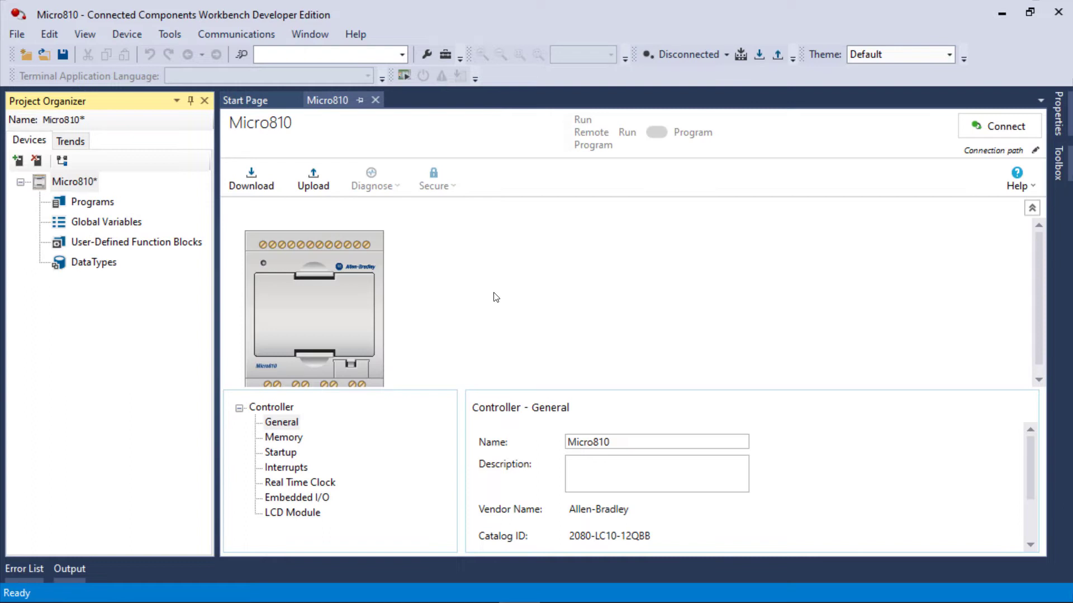
pyautogui.moveTo(472, 294)
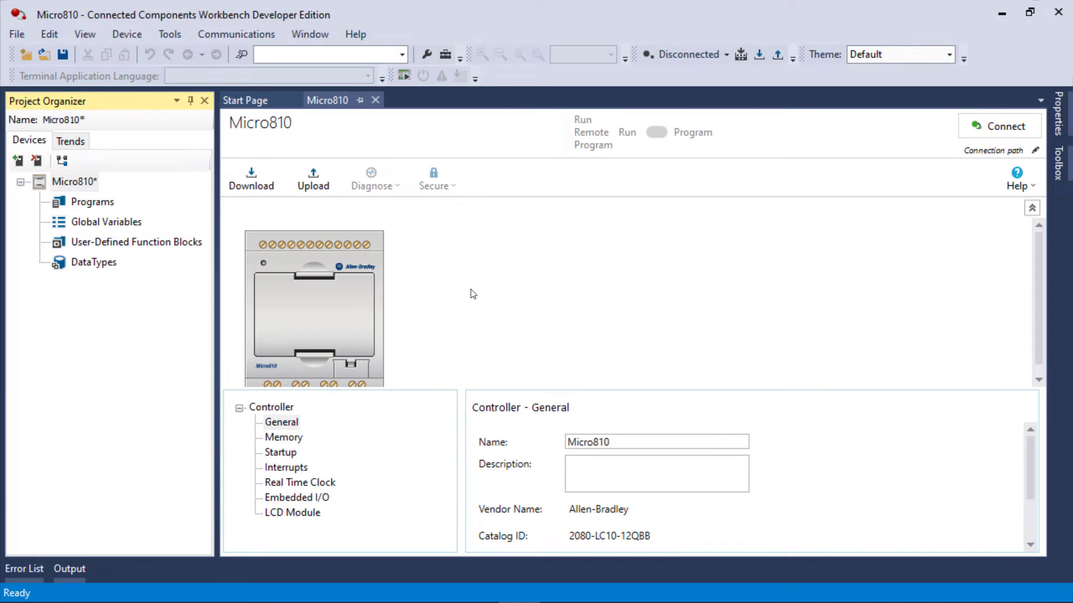
pyautogui.moveTo(273, 268)
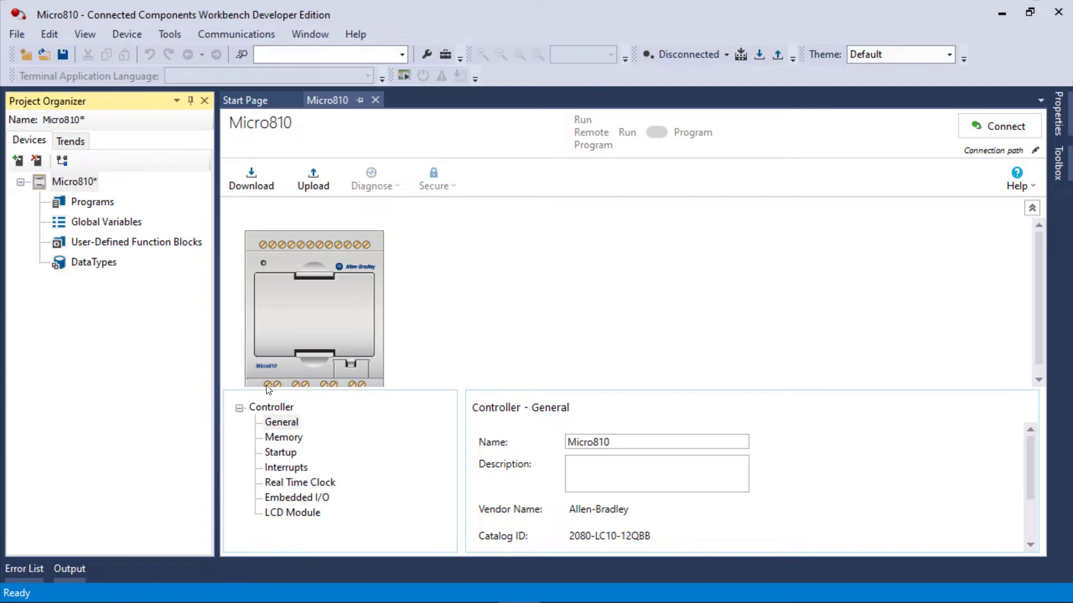
pyautogui.moveTo(362, 389)
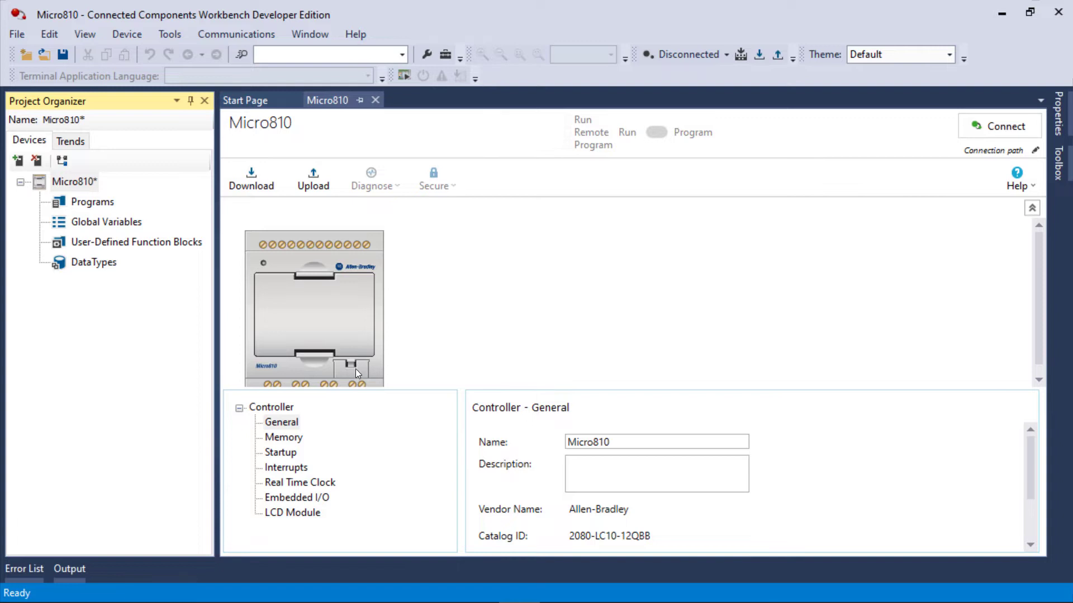
pyautogui.moveTo(361, 369)
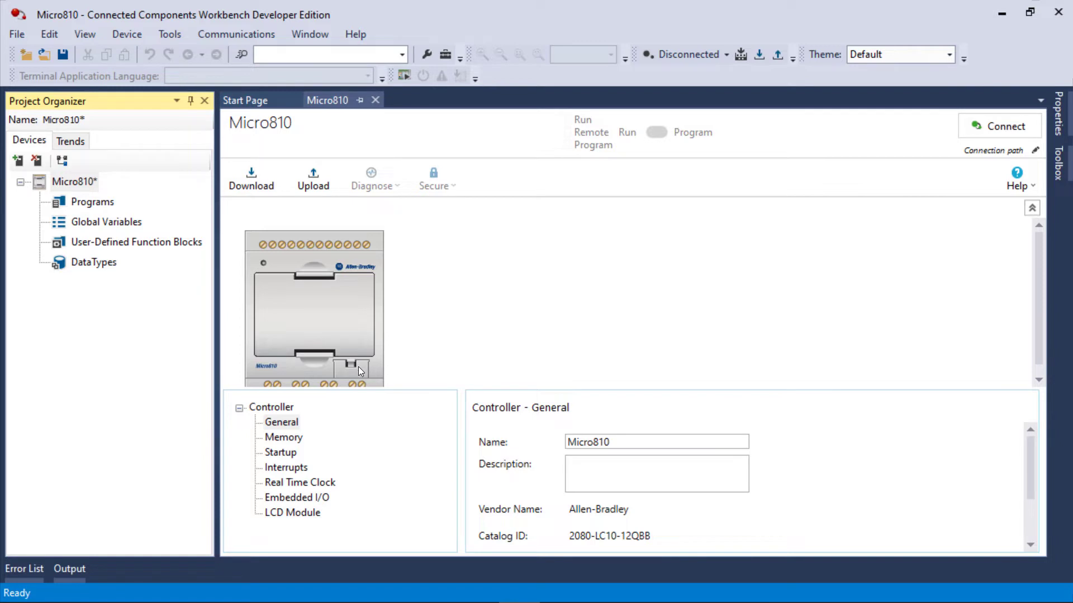
pyautogui.moveTo(317, 336)
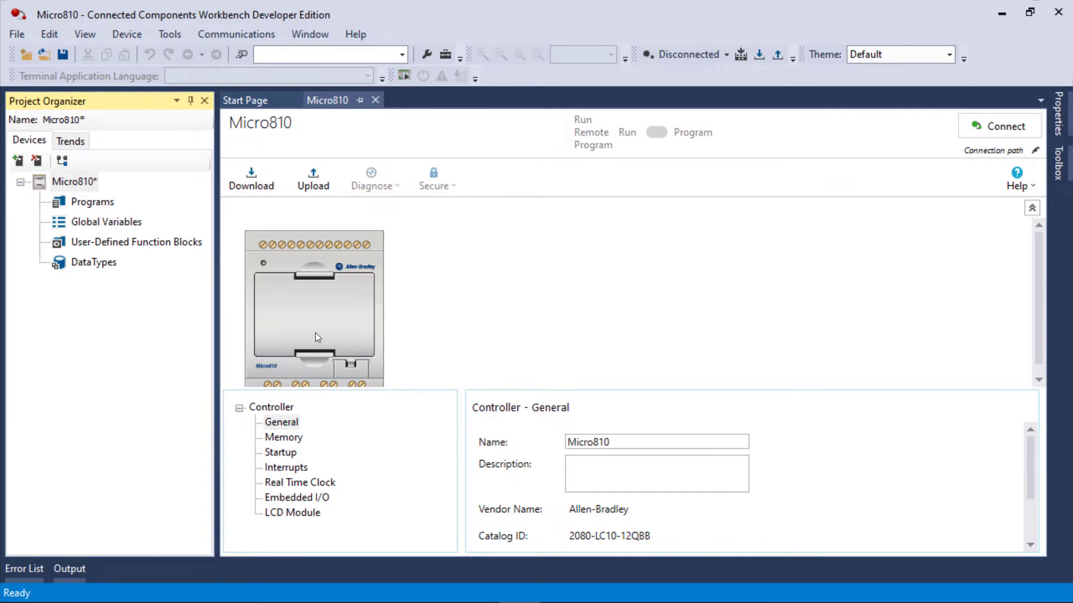
pyautogui.moveTo(303, 518)
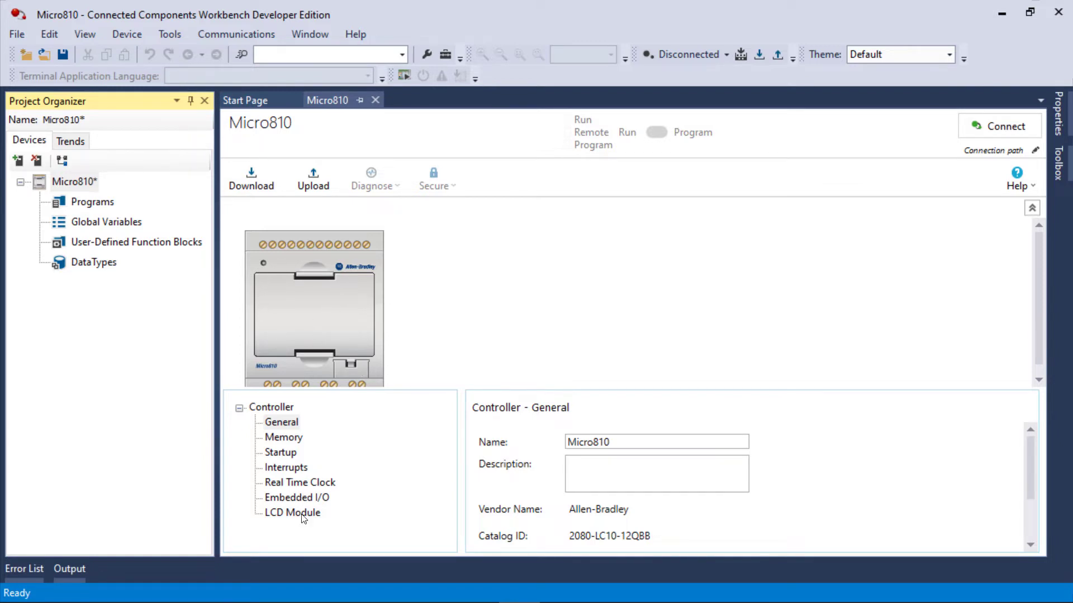
# Tick Attach LCD Module in the LCD Module settings, then return to General and Embedded I/O.
pyautogui.click(292, 512)
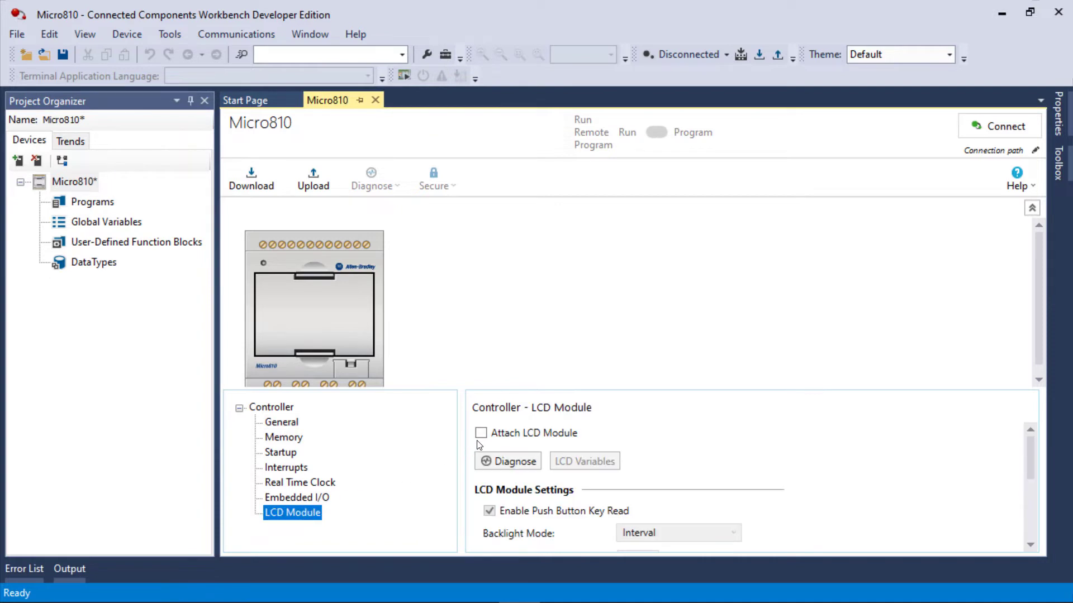
pyautogui.click(481, 432)
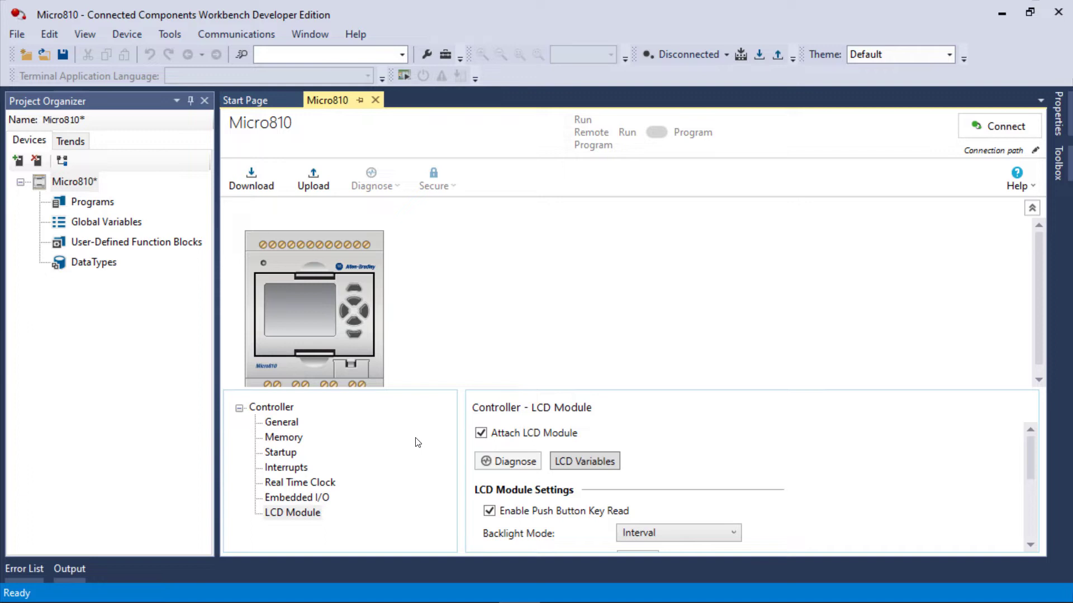
pyautogui.moveTo(290, 422)
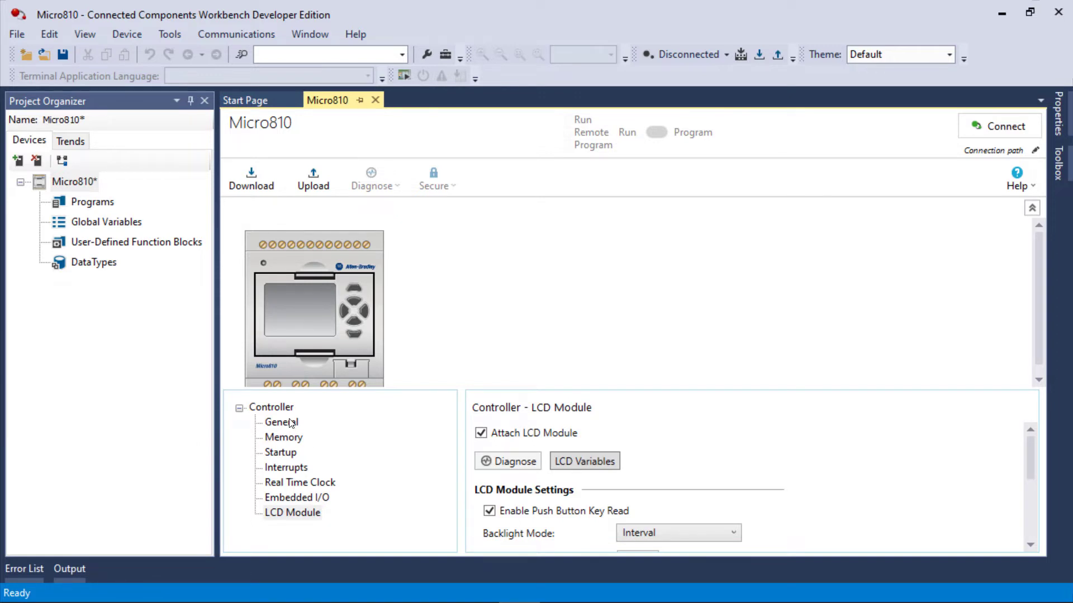
pyautogui.click(281, 421)
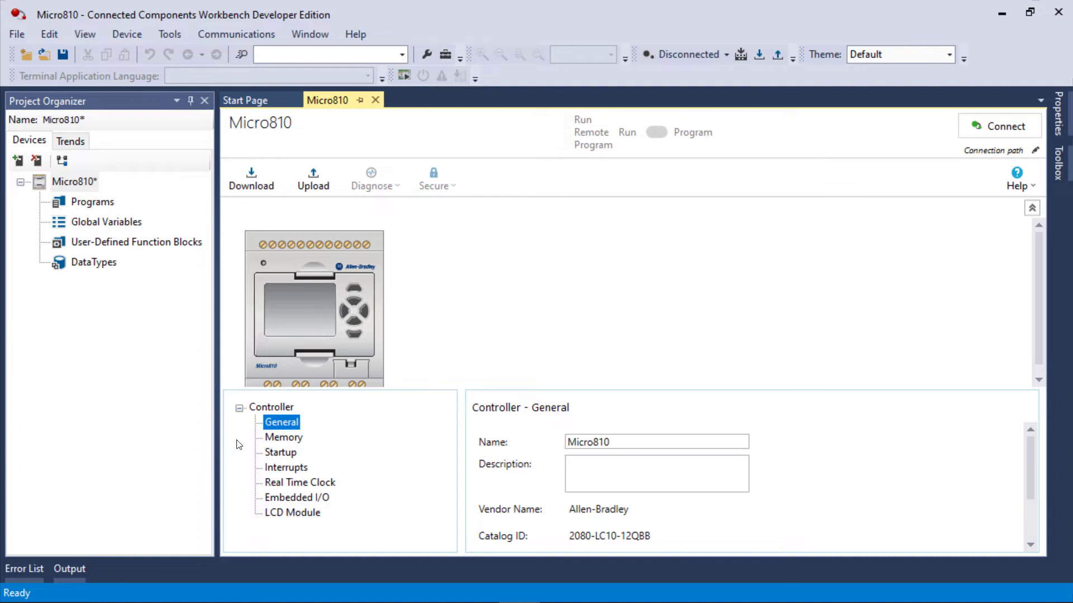
pyautogui.click(296, 498)
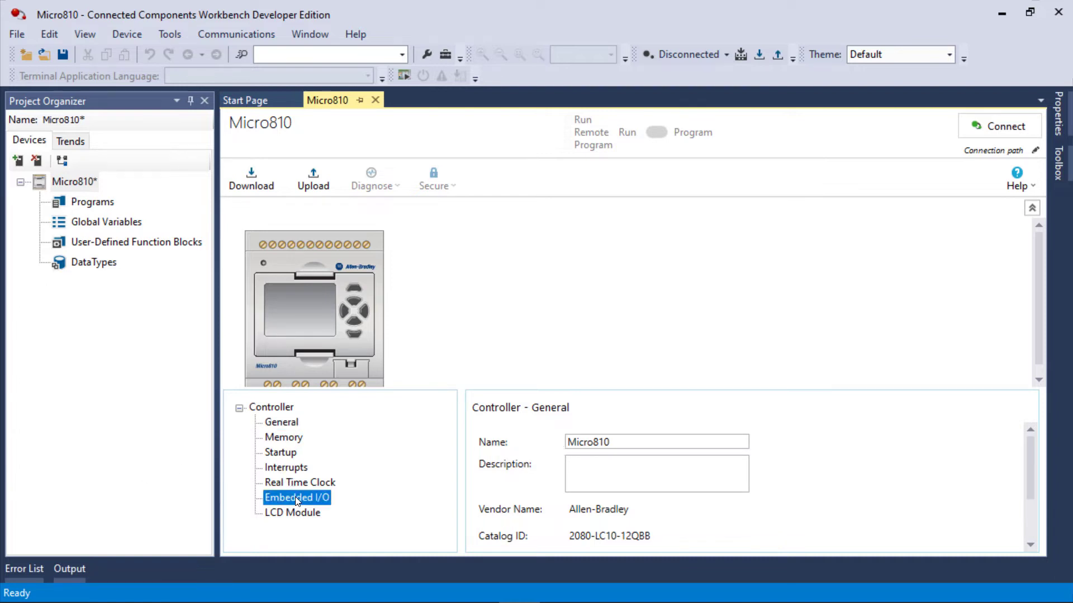
# Show the embedded I/O configuration, keeping the Default filter for digital inputs 0-1.
pyautogui.click(297, 498)
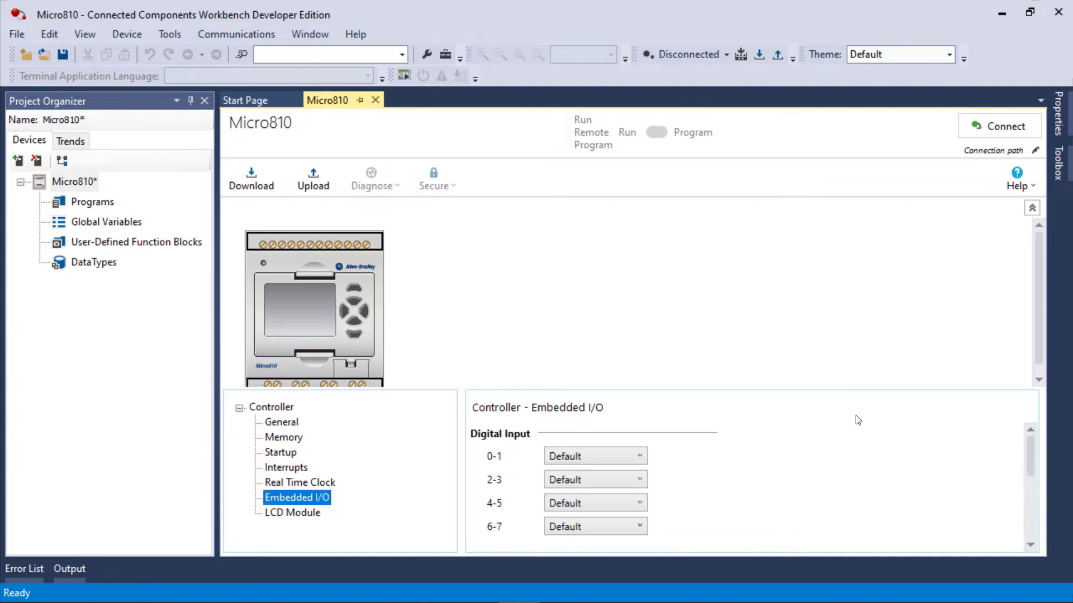
pyautogui.click(594, 456)
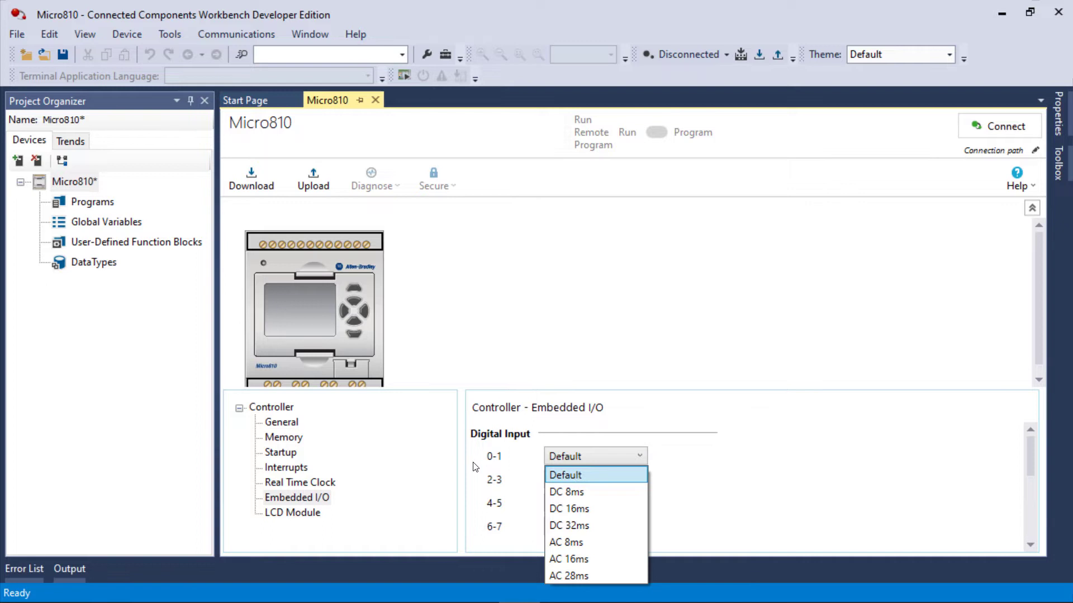
pyautogui.moveTo(499, 459)
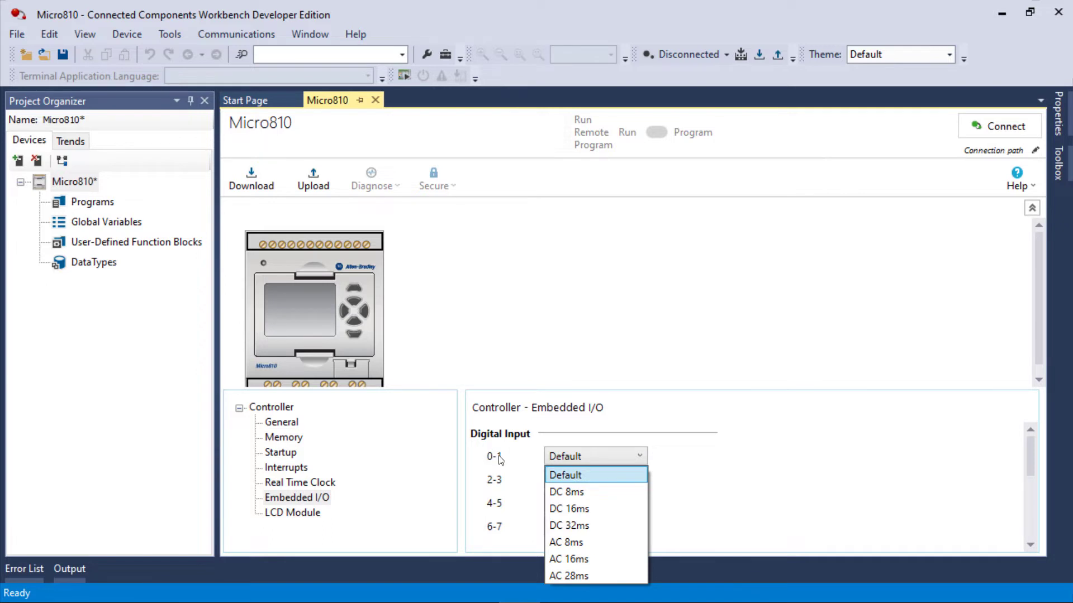
pyautogui.moveTo(609, 479)
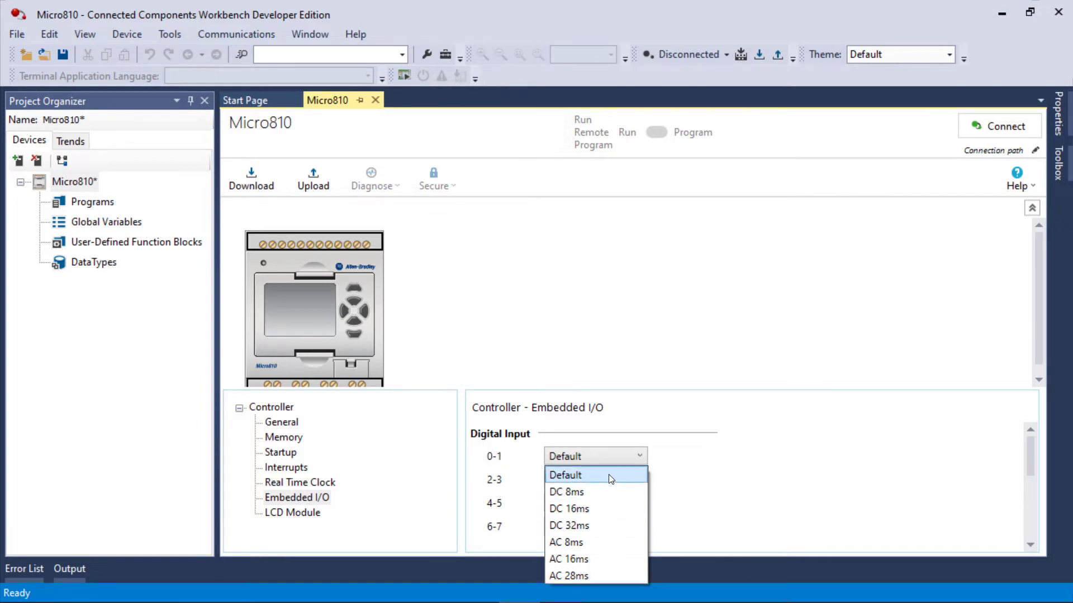
pyautogui.click(565, 475)
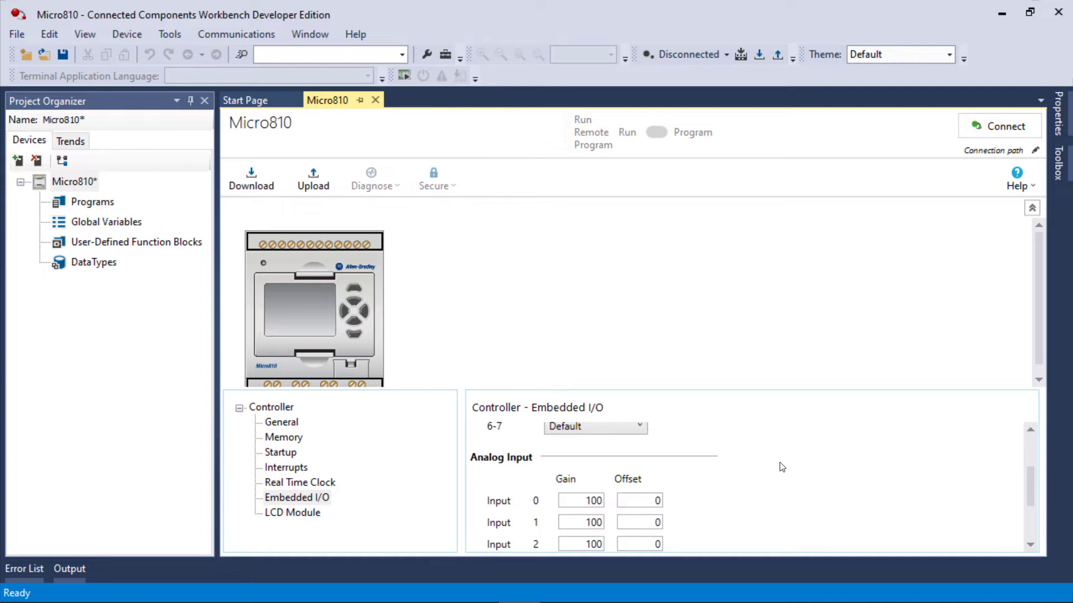
pyautogui.moveTo(796, 452)
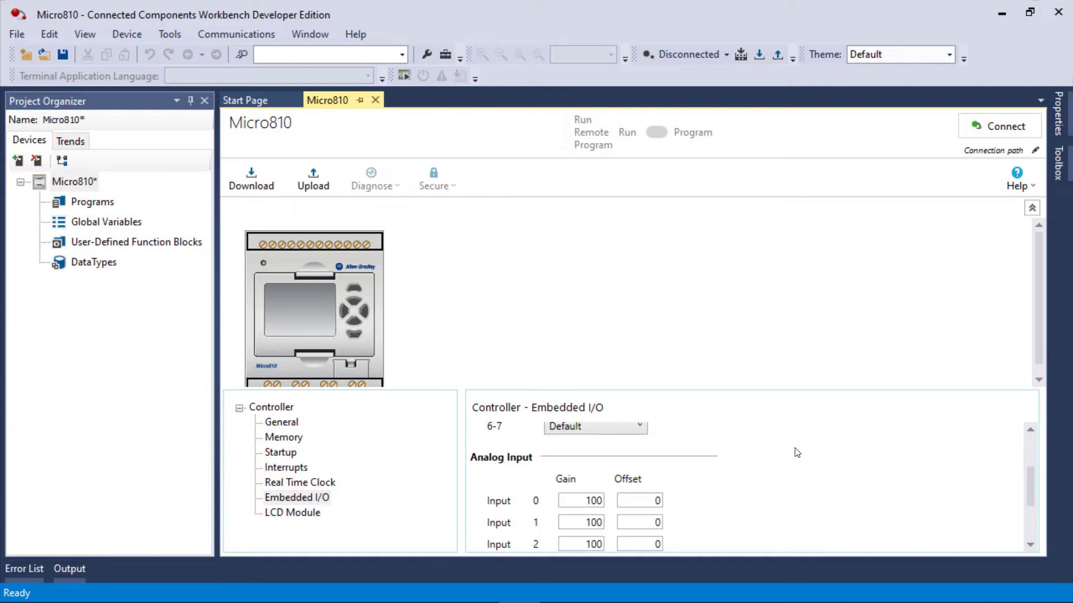
pyautogui.moveTo(787, 429)
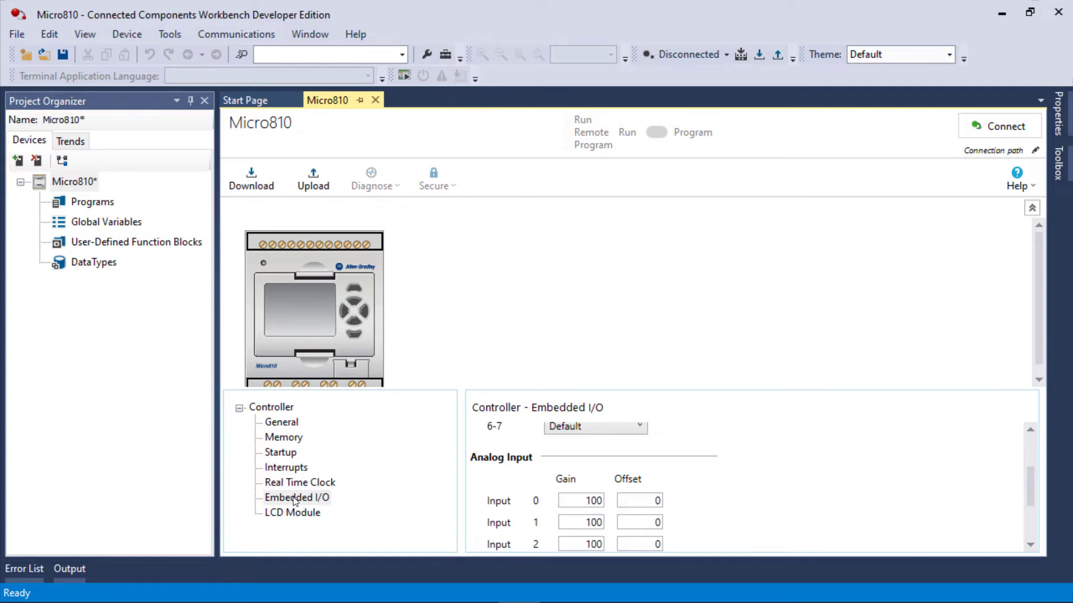
# View the Real Time Clock settings, then return to the controller's general settings.
pyautogui.click(298, 482)
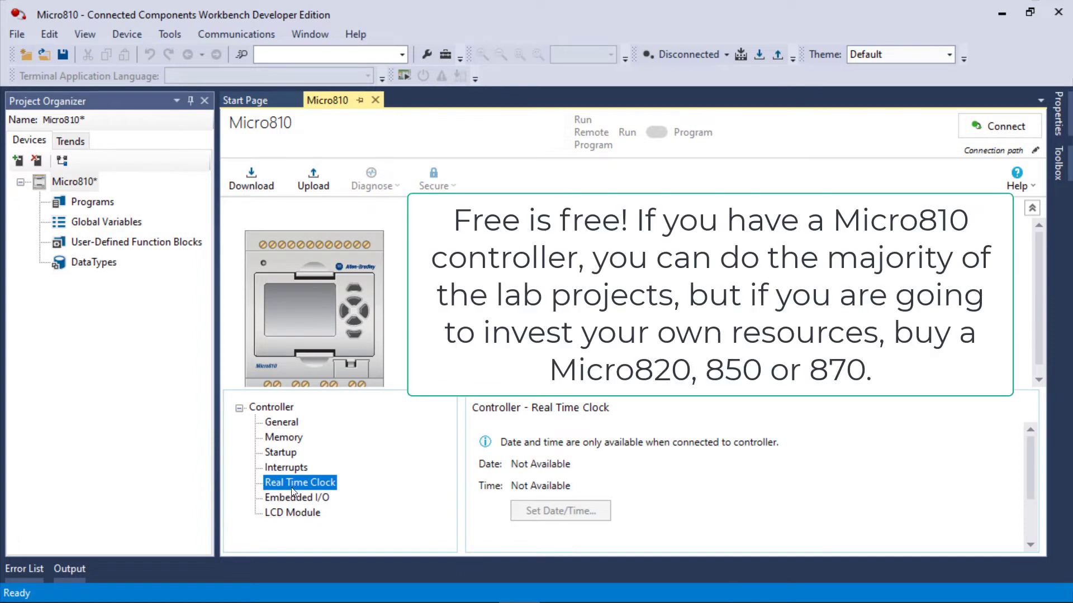
pyautogui.click(281, 423)
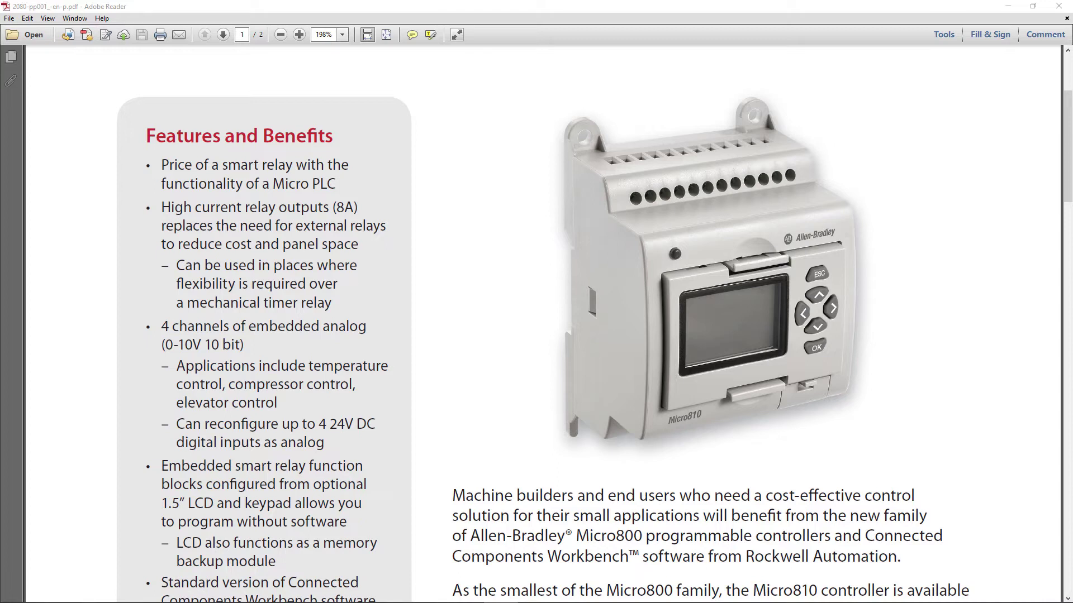
pyautogui.moveTo(1049, 543)
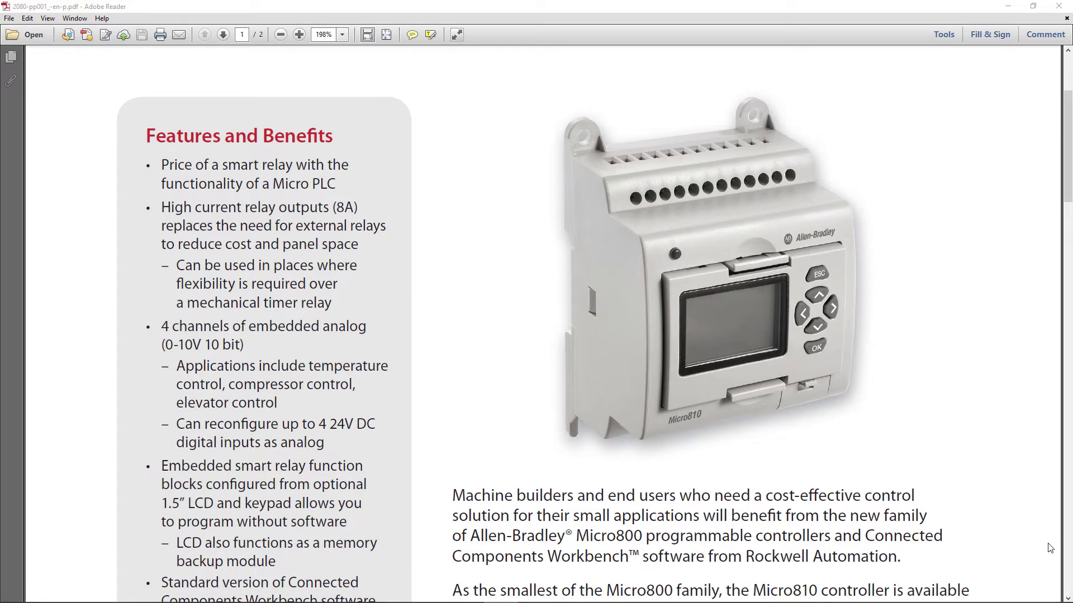
pyautogui.moveTo(1042, 546)
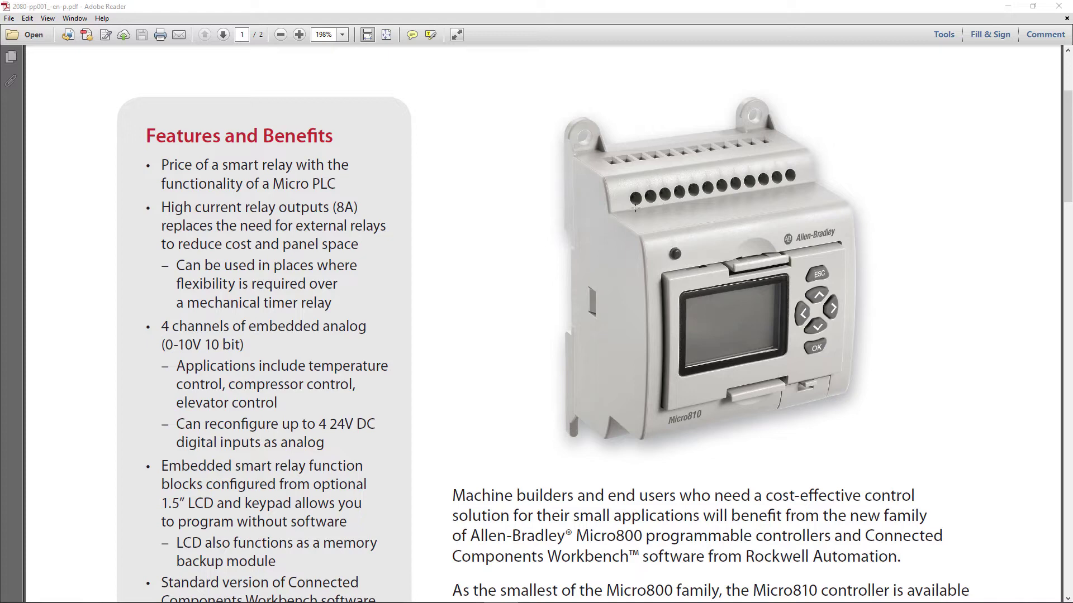
pyautogui.moveTo(820, 80)
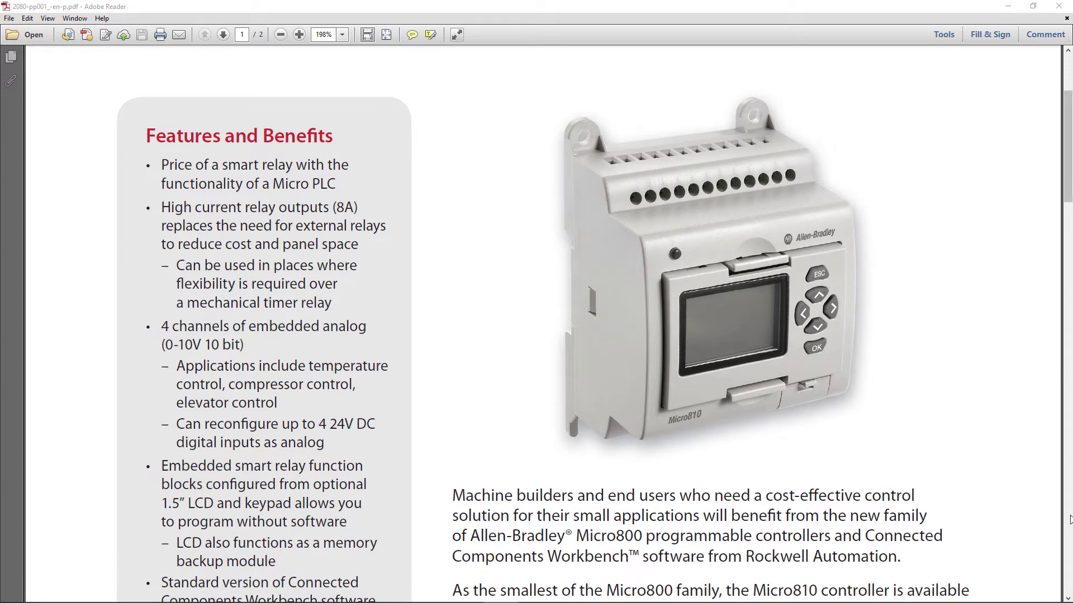
pyautogui.moveTo(771, 316)
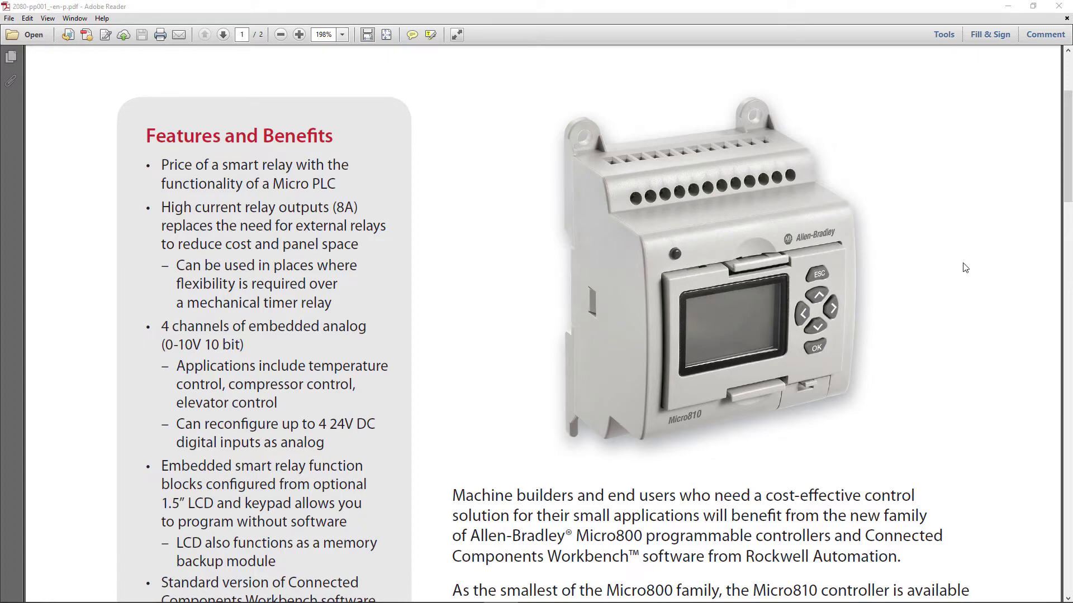
pyautogui.moveTo(918, 277)
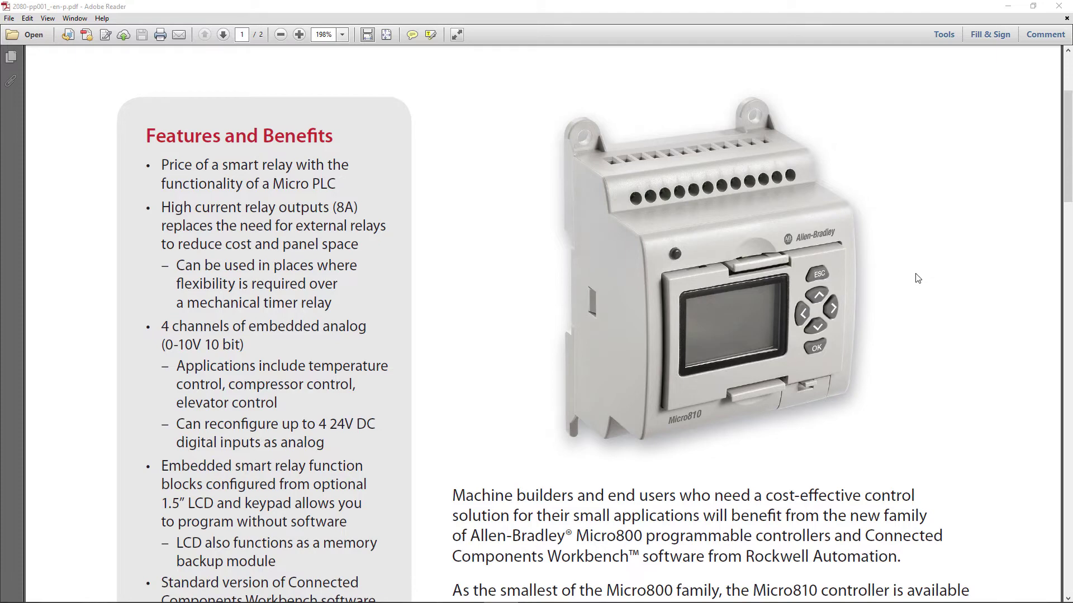
pyautogui.moveTo(972, 414)
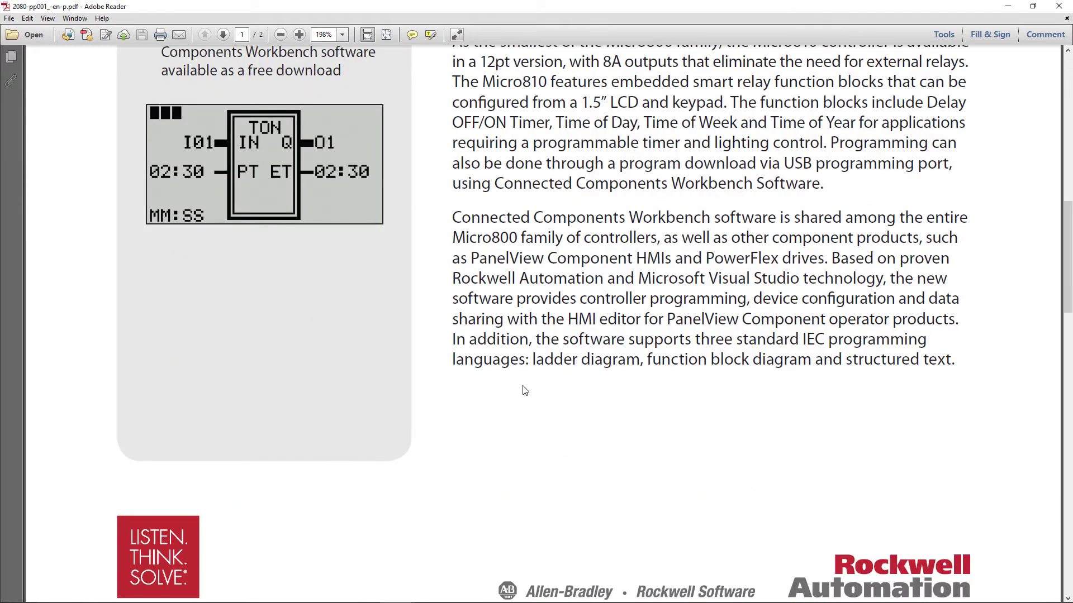
pyautogui.moveTo(350, 261)
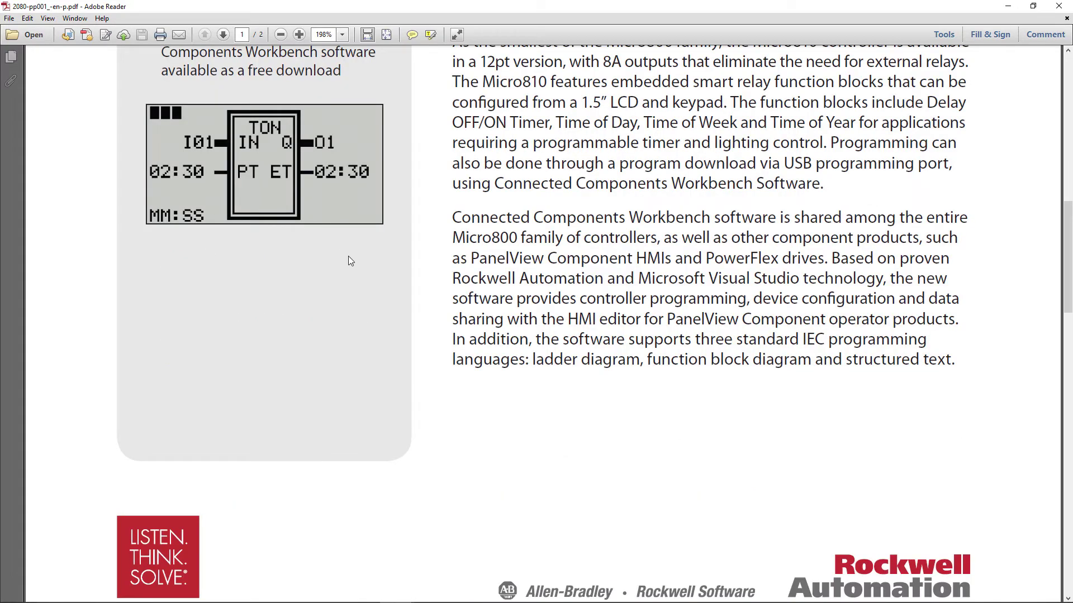
pyautogui.moveTo(357, 265)
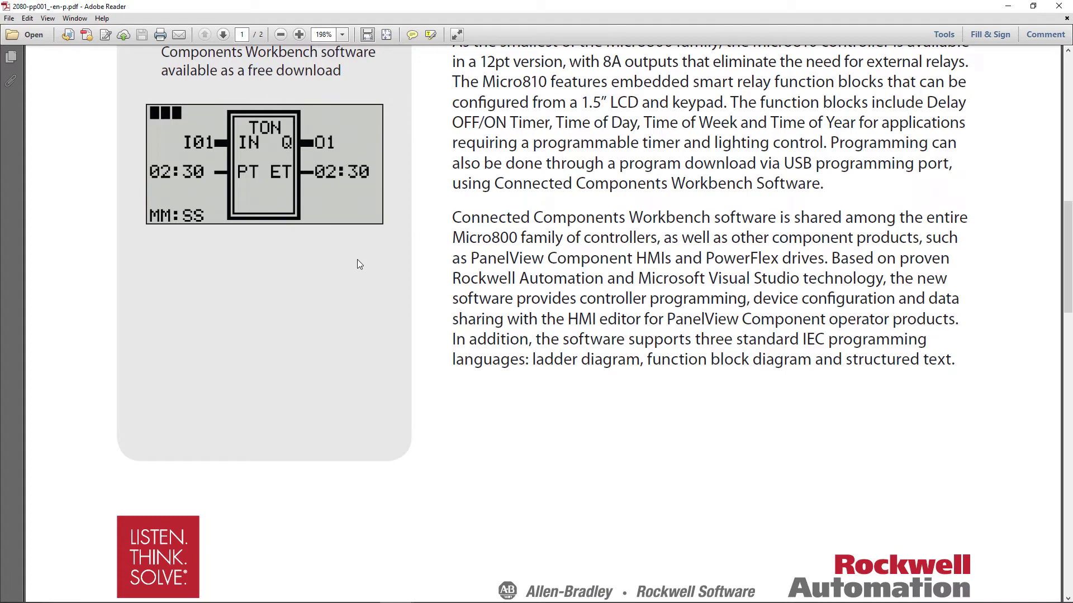
pyautogui.moveTo(354, 268)
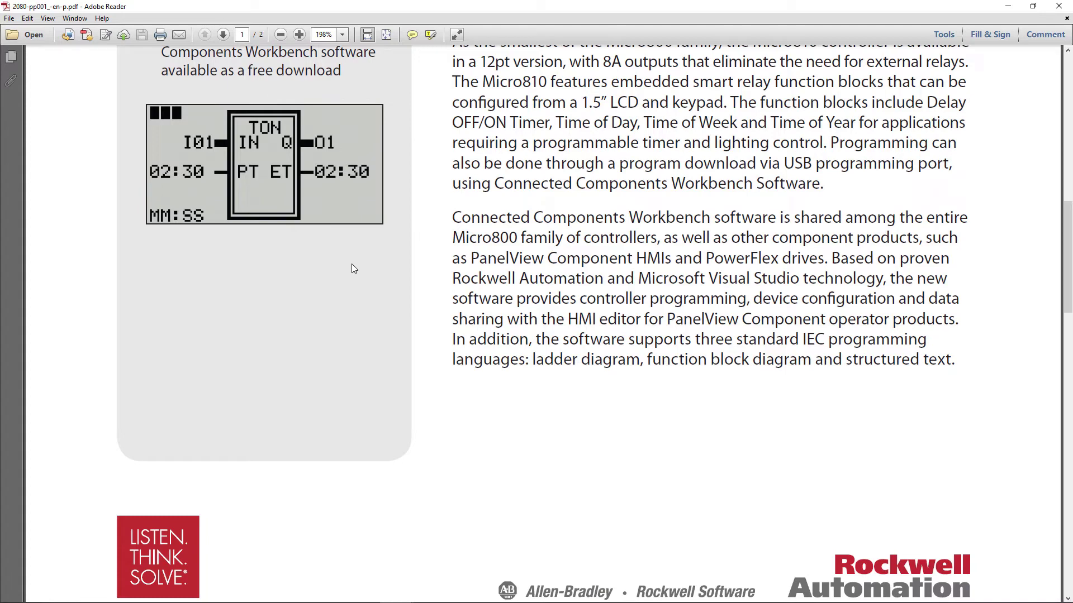
pyautogui.moveTo(359, 265)
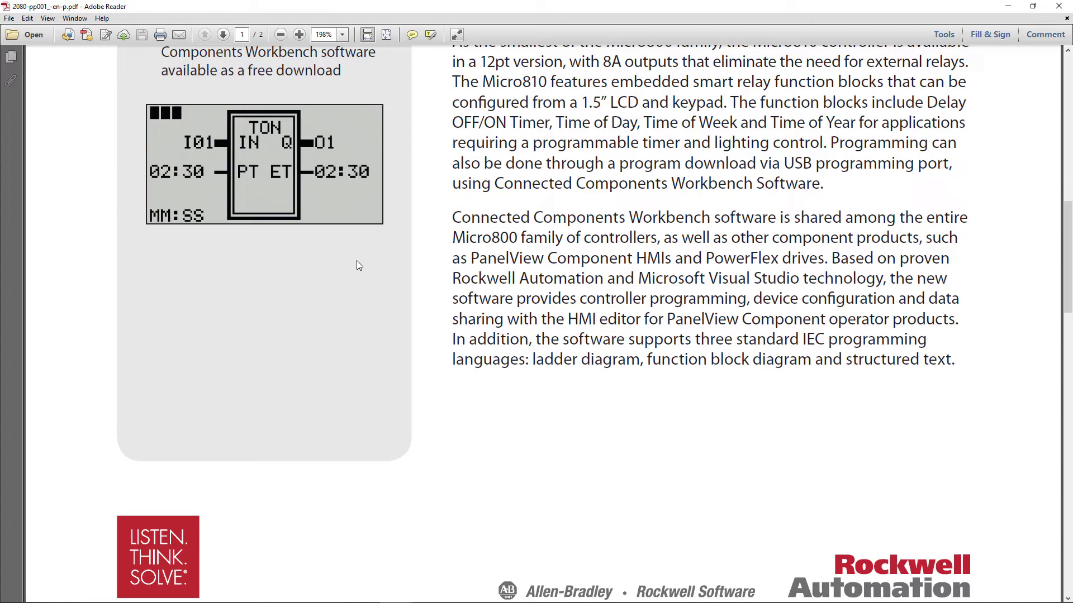
pyautogui.scroll(-3)
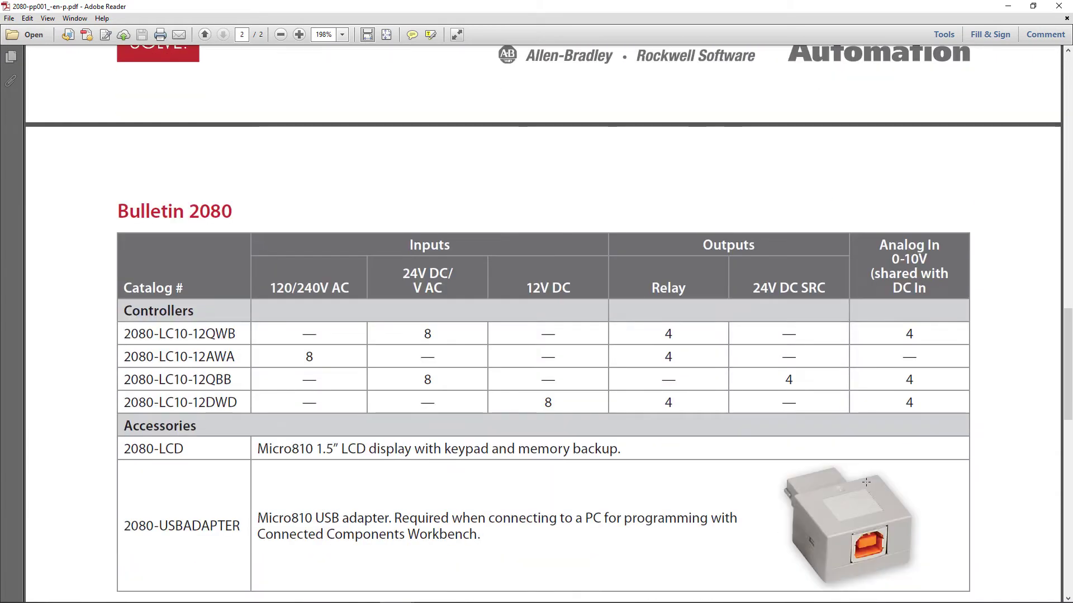
pyautogui.scroll(-3)
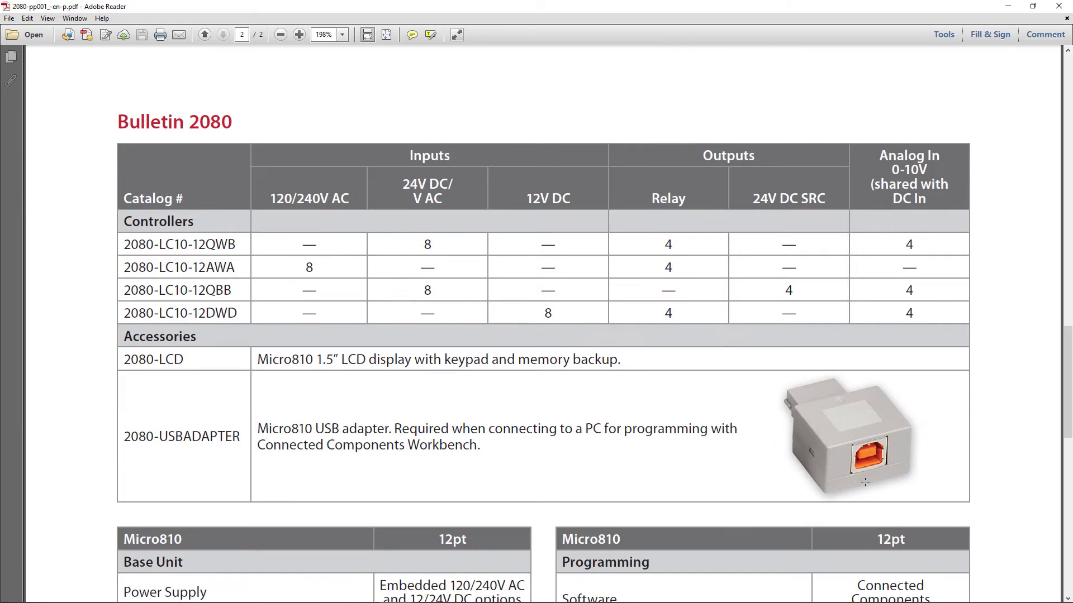
pyautogui.moveTo(857, 484)
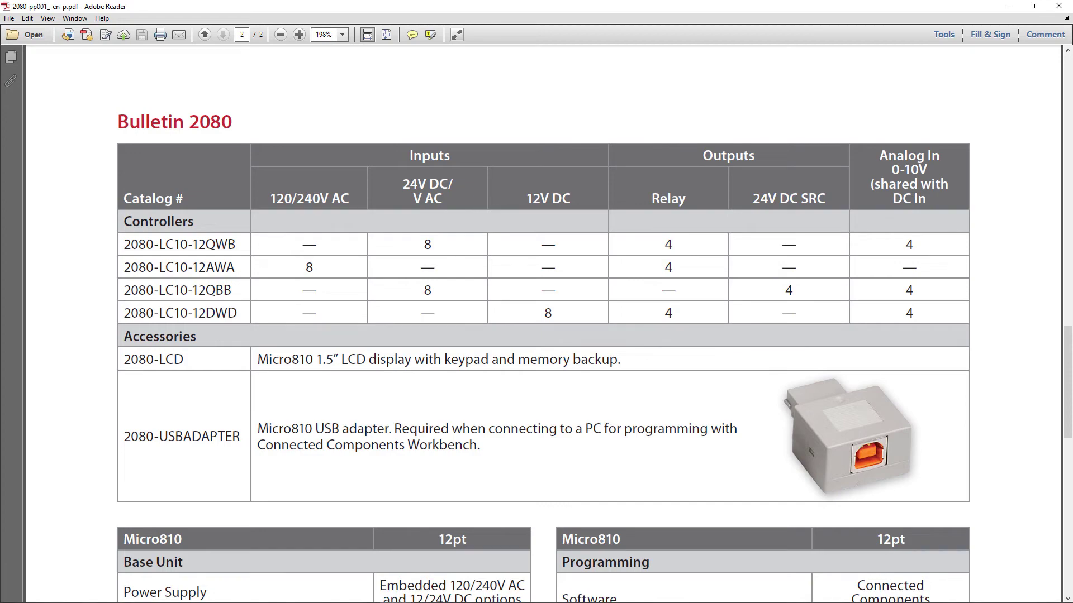
pyautogui.scroll(-3)
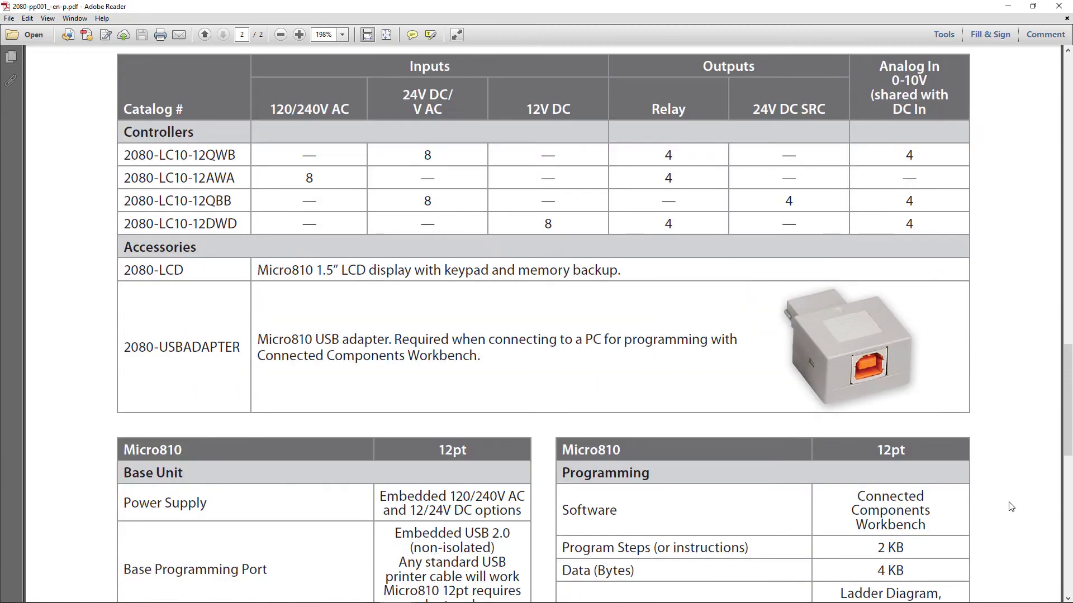
pyautogui.scroll(-3)
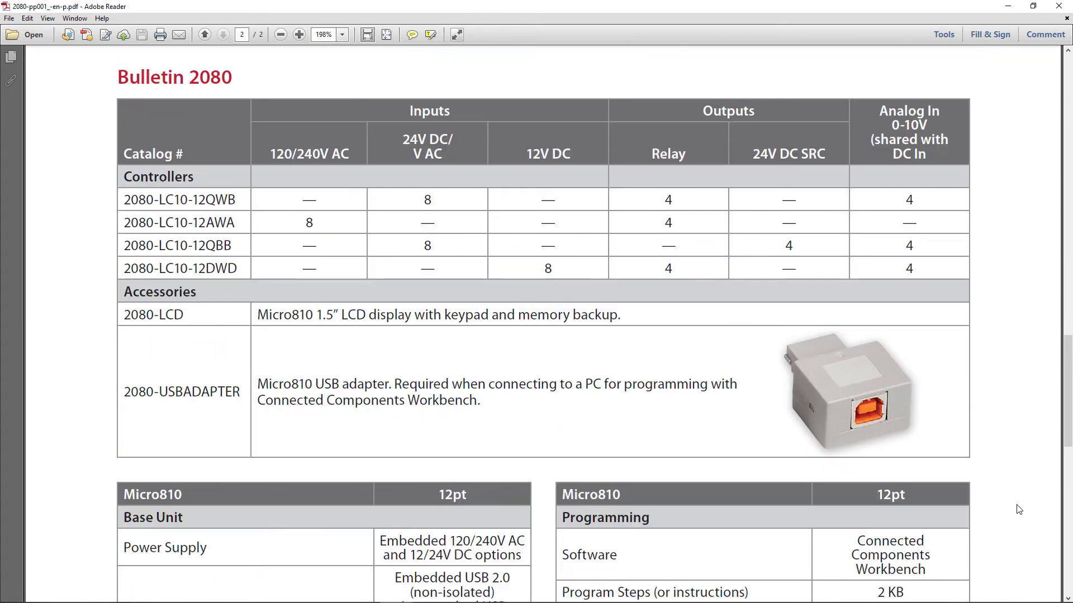
pyautogui.moveTo(1027, 504)
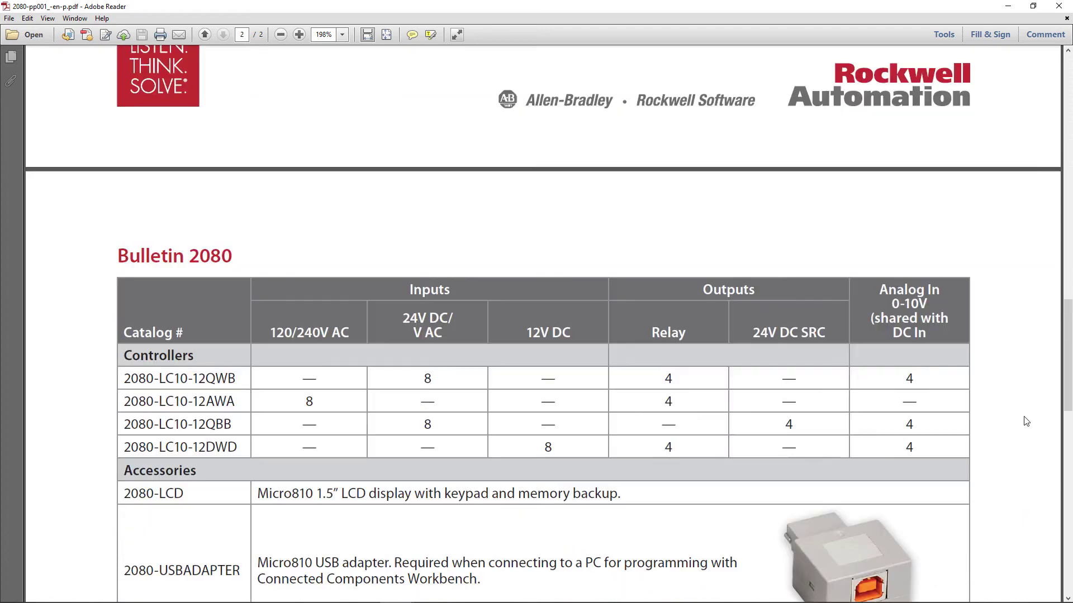
pyautogui.click(204, 34)
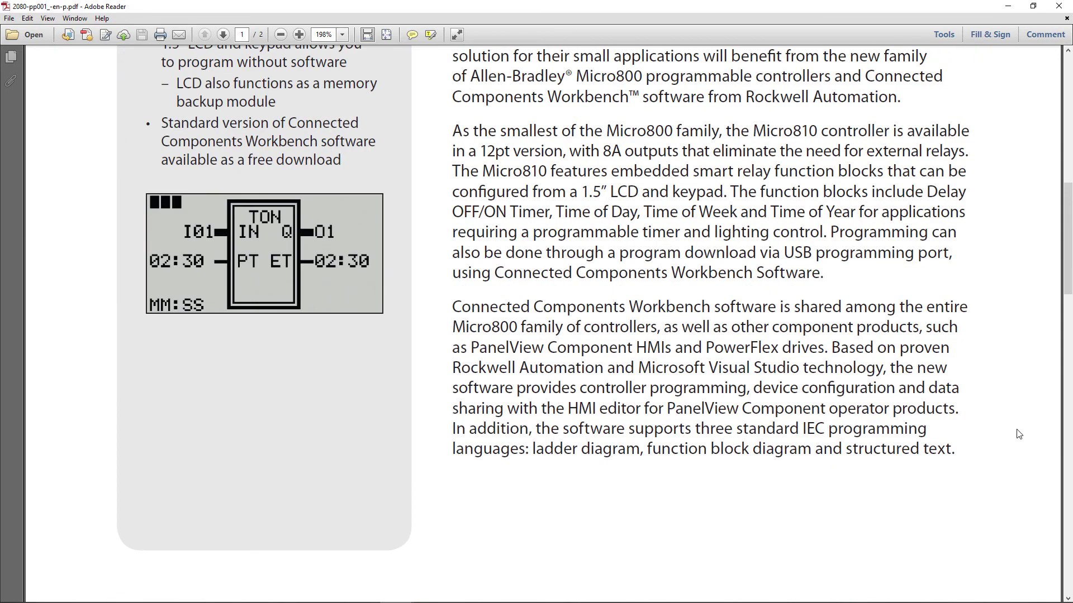